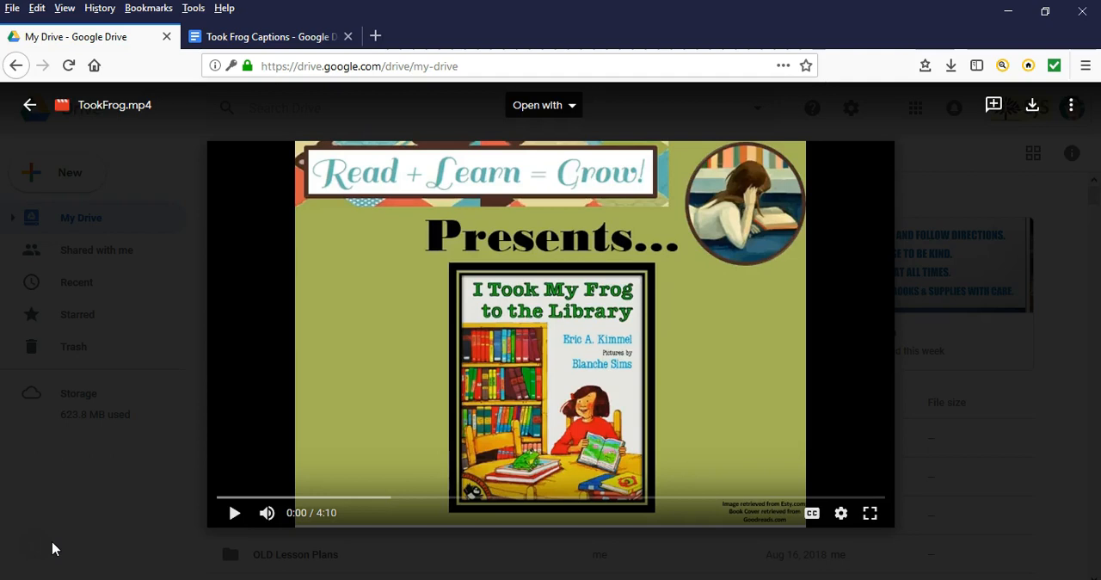
mouse_move(134, 310)
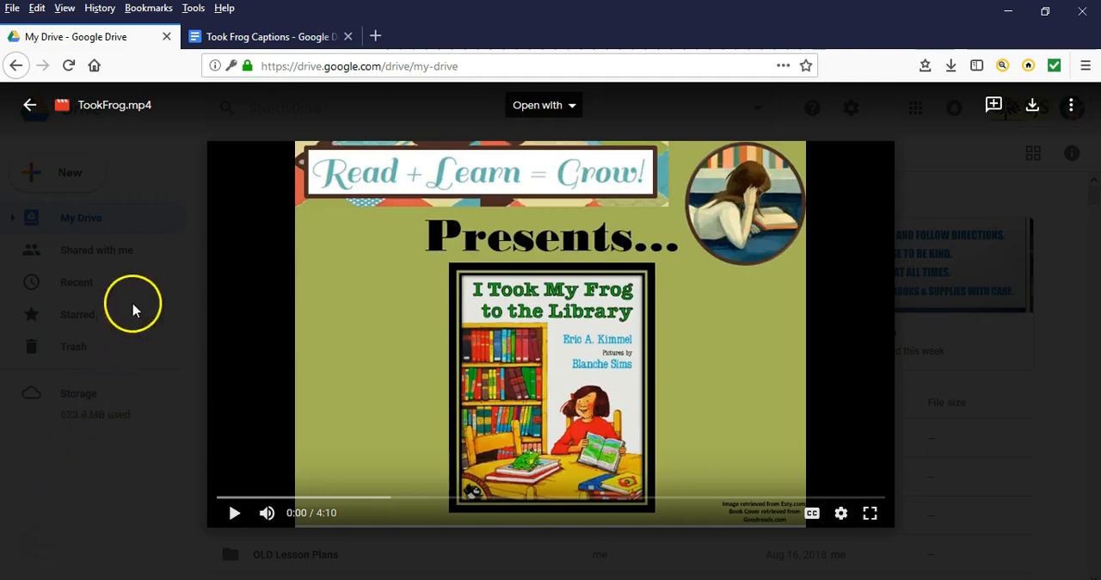
mouse_move(137, 121)
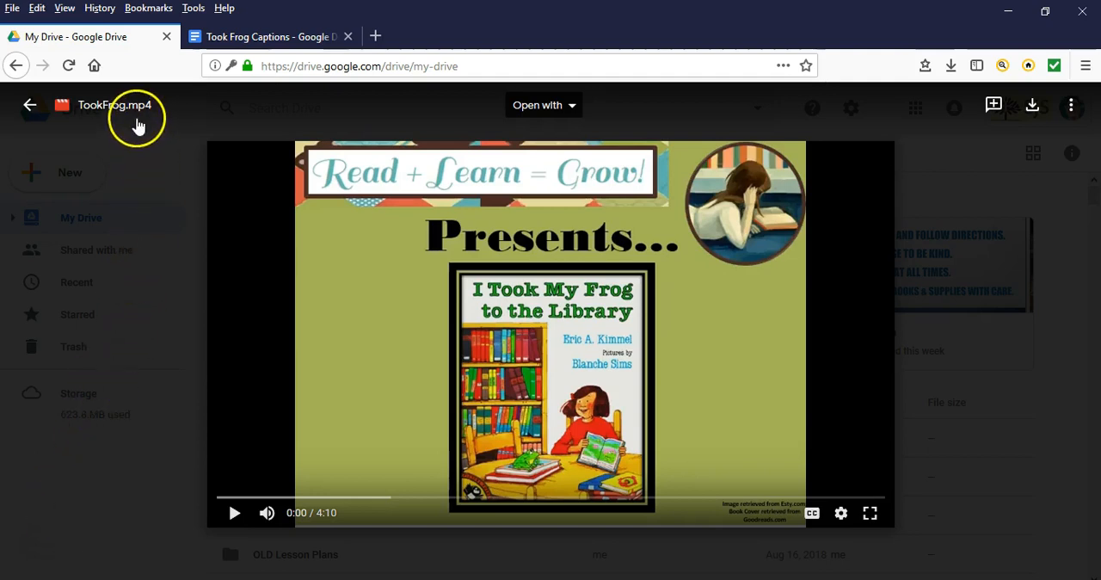
mouse_move(146, 117)
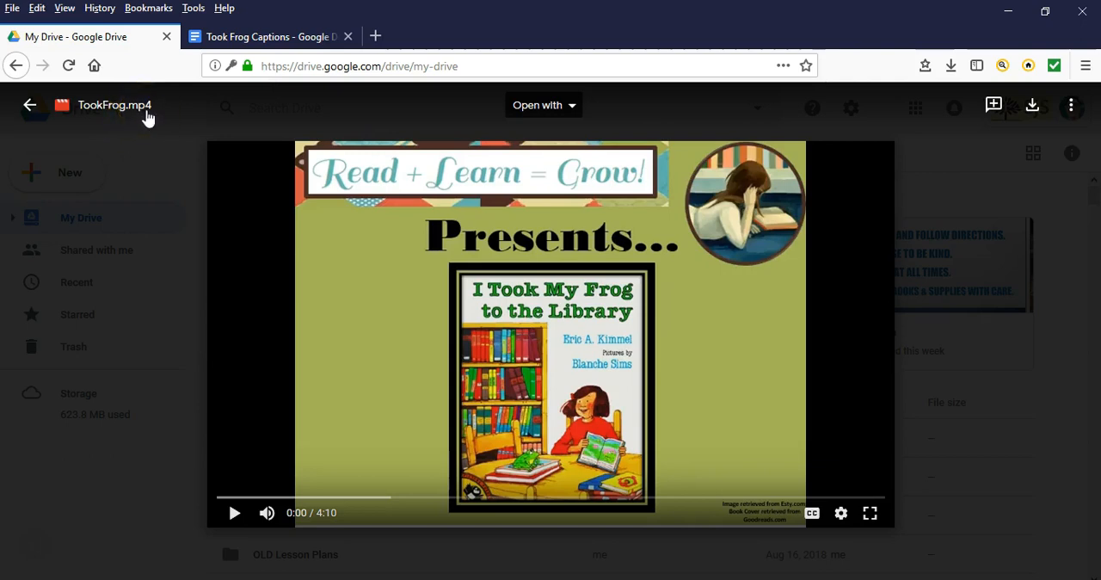
mouse_move(238, 481)
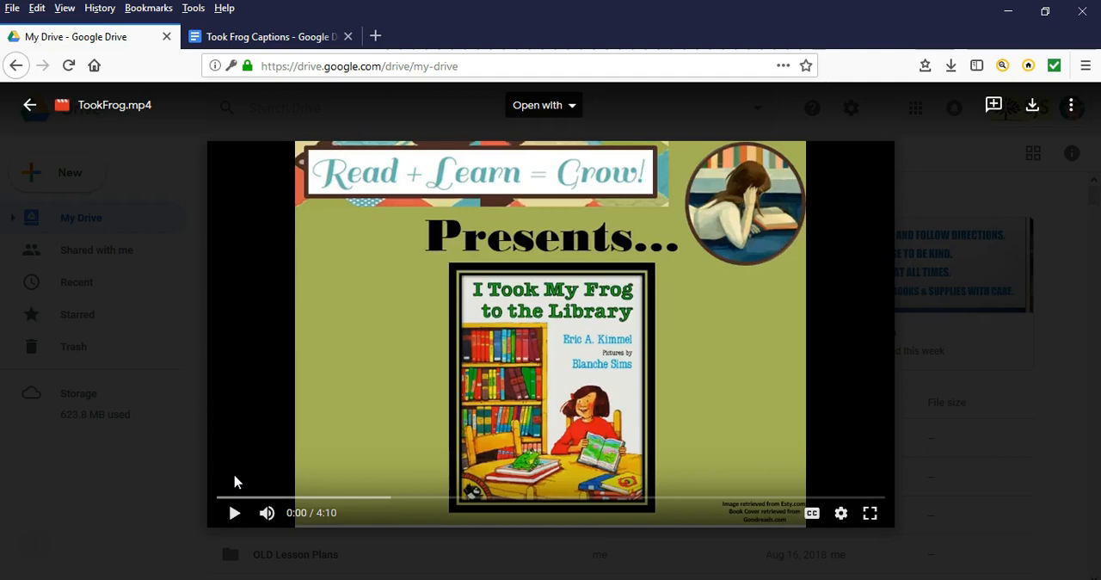
mouse_move(234, 512)
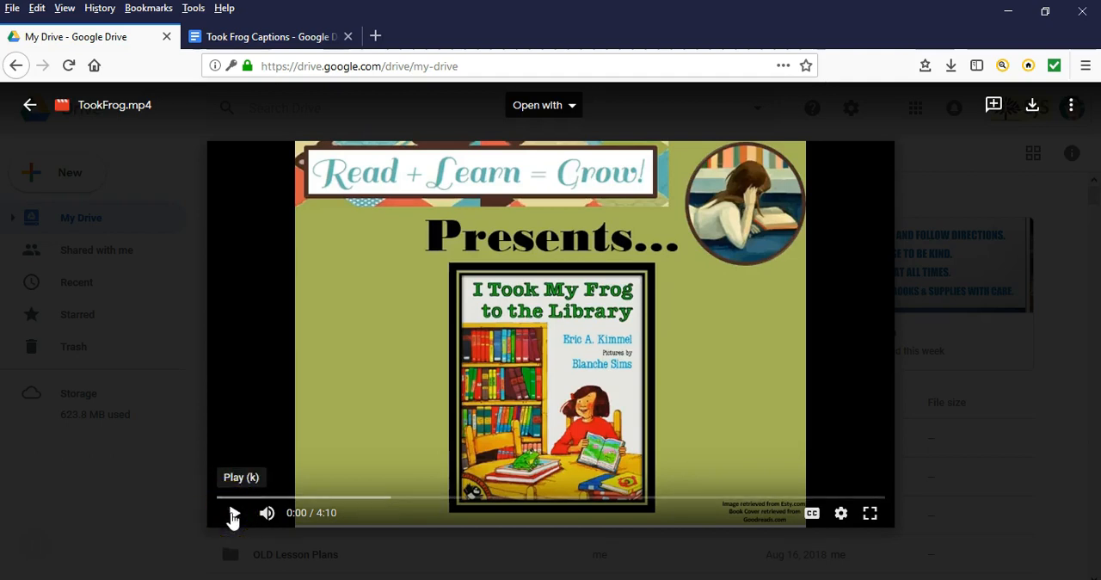
Play the TookFrog.mp4 preview and pause it at about 0:13
left_click(234, 513)
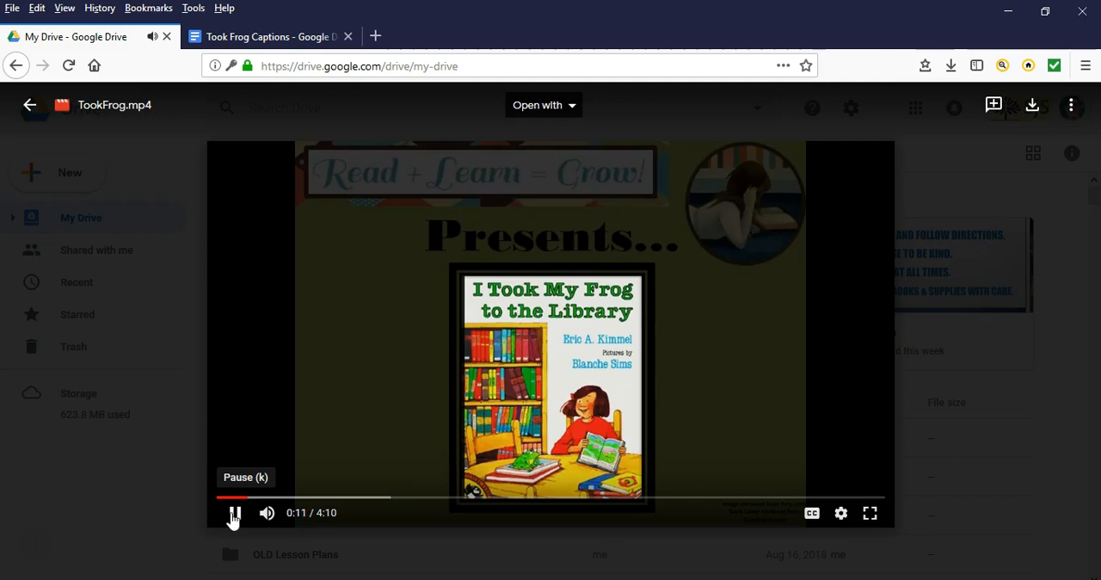
left_click(234, 513)
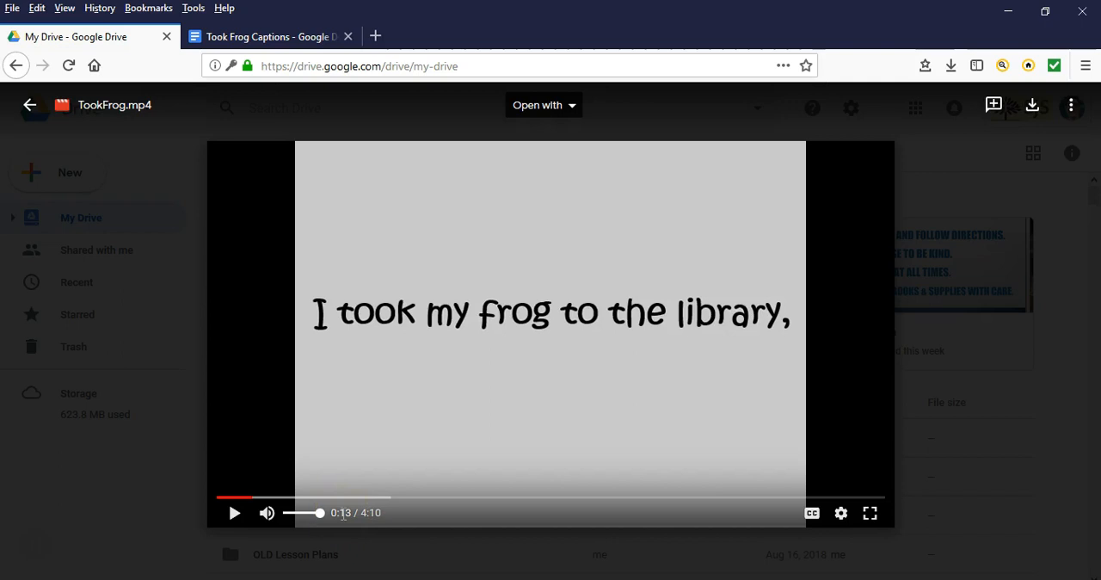
Switch to the Took Frog Captions Google Doc with its timed caption lines
left_click(272, 36)
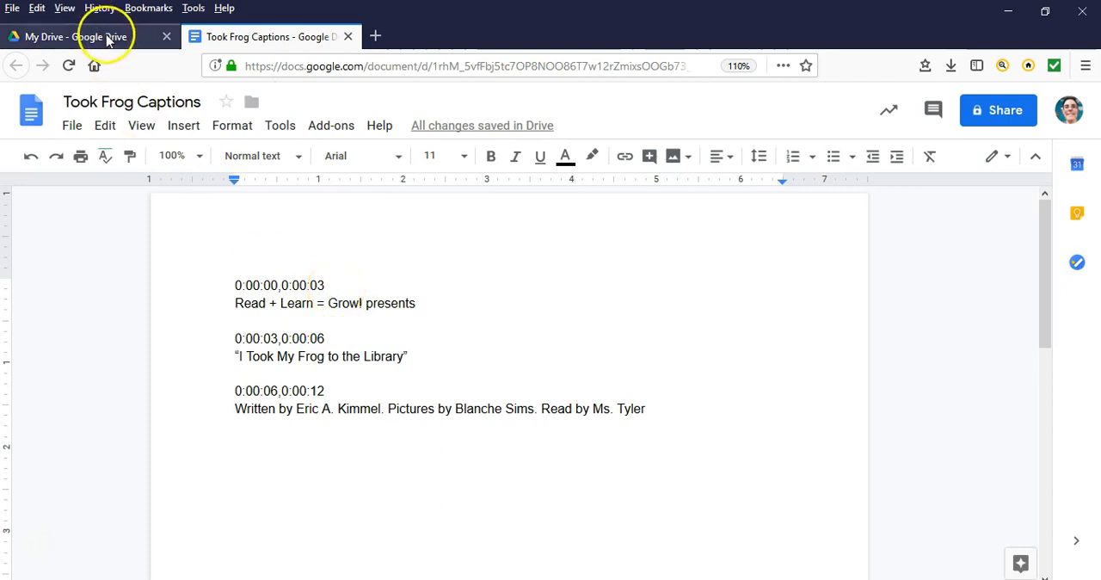
Rewind TookFrog.mp4 to 0:00, play it, pause near 0:06, and return to the caption document
left_click(72, 36)
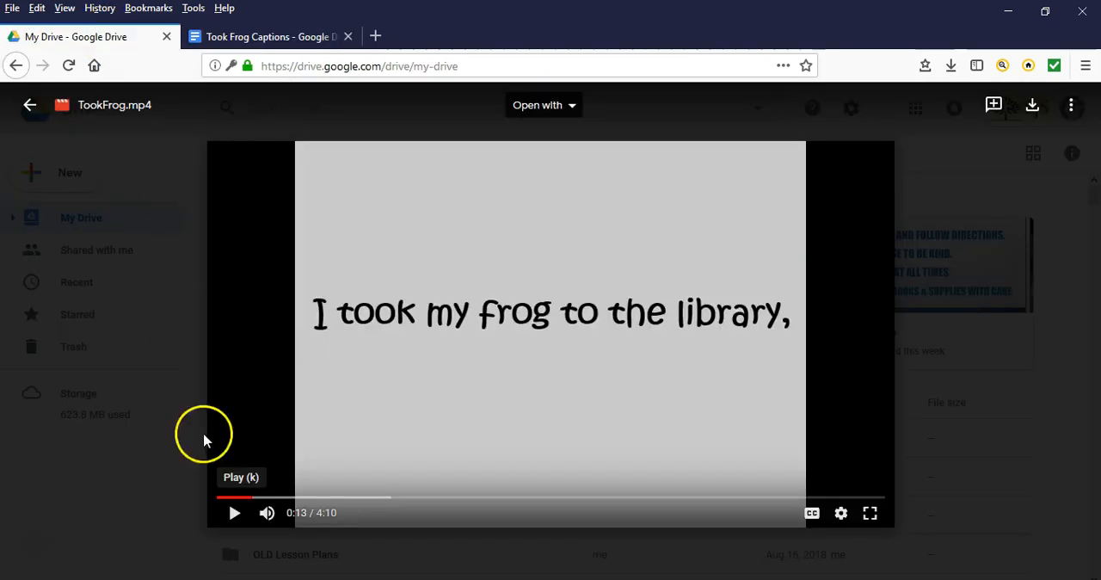
left_click(234, 498)
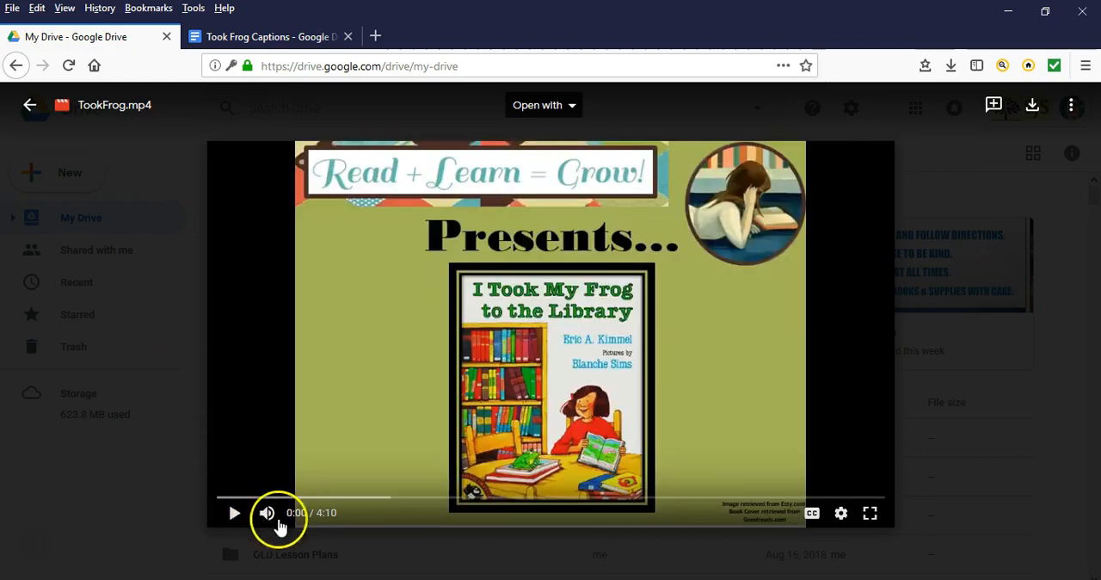
mouse_move(342, 513)
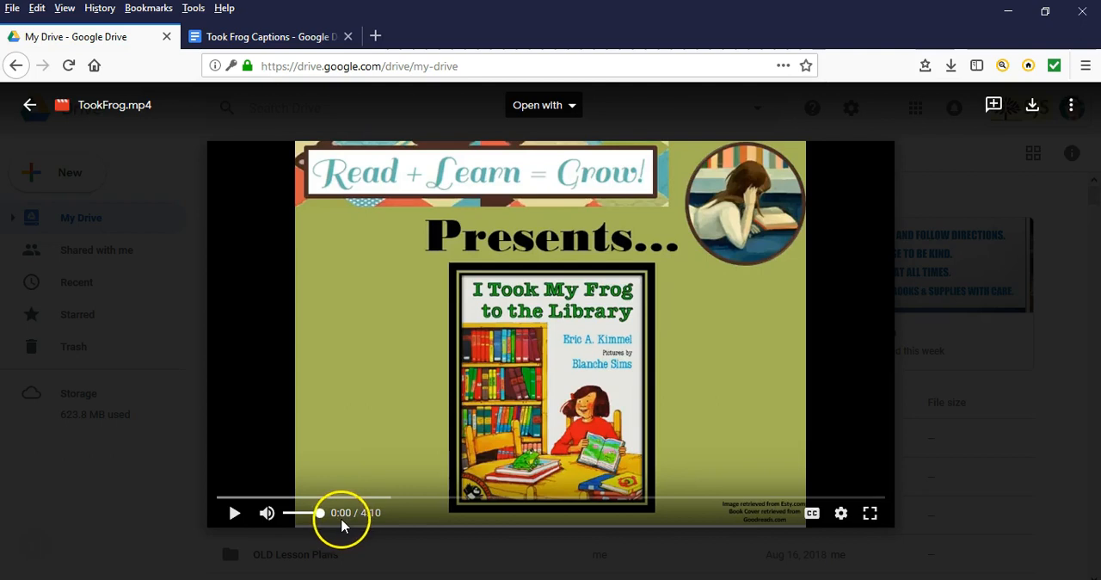
left_click(234, 513)
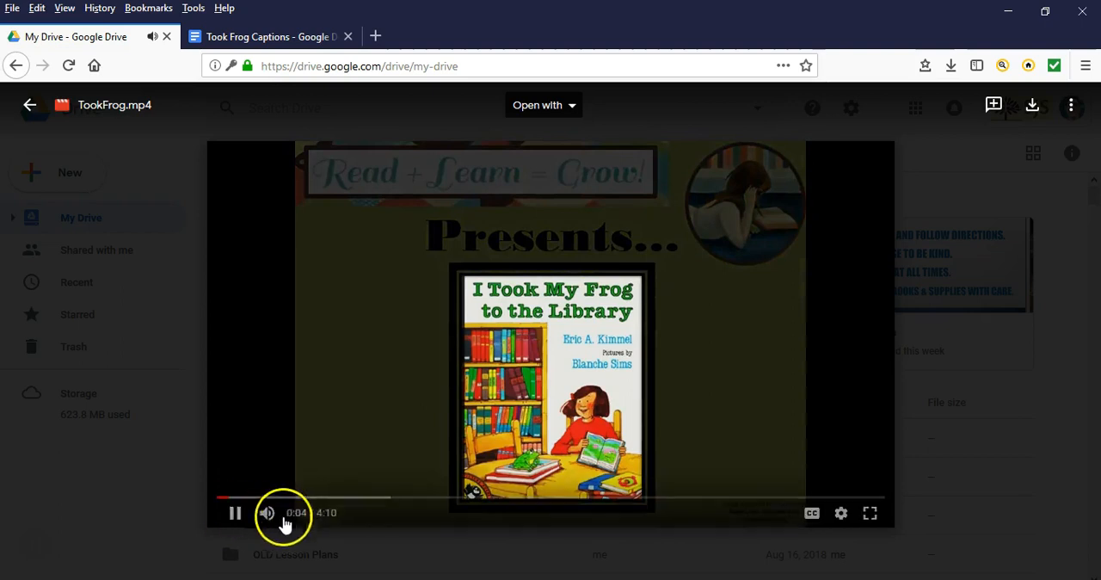
left_click(234, 512)
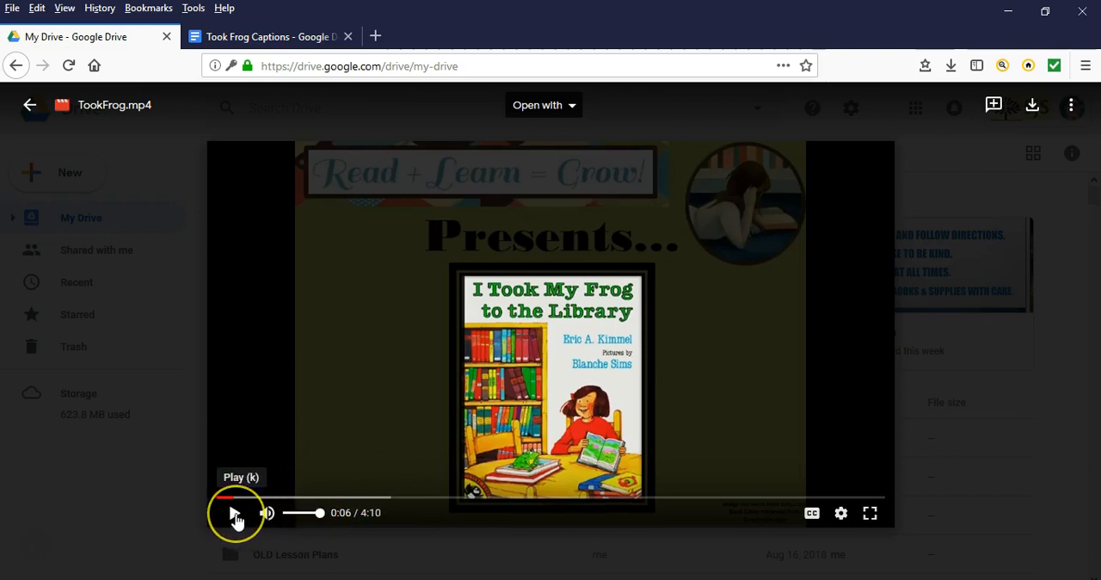
left_click(269, 36)
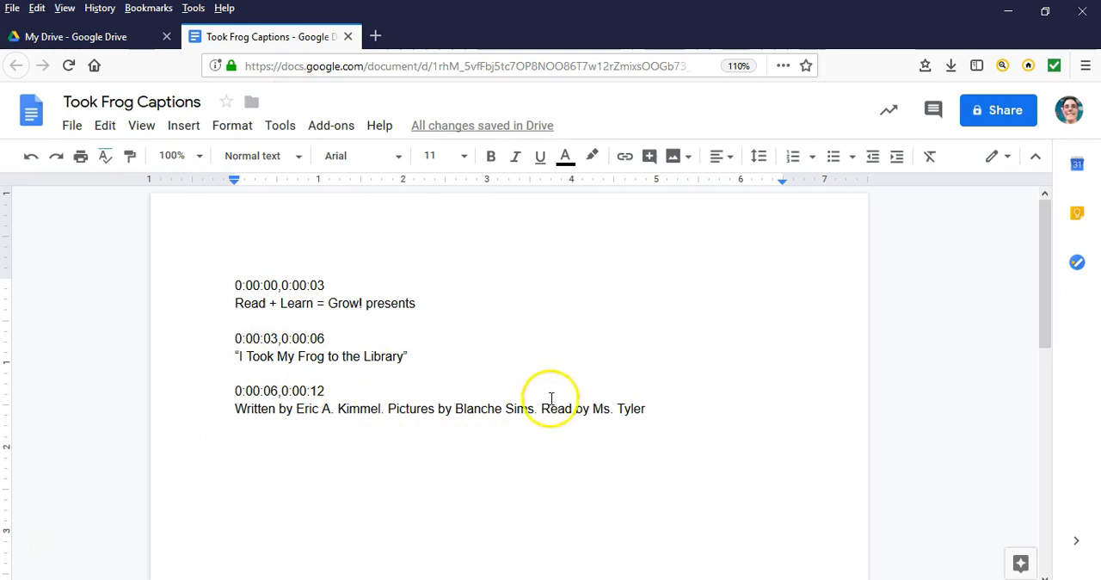
mouse_move(481, 419)
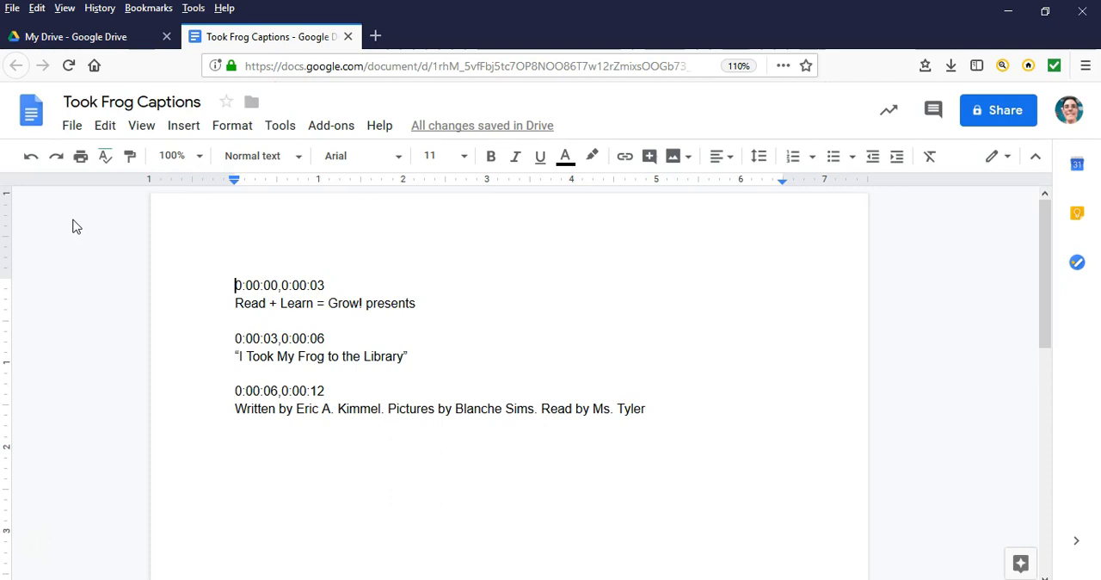
mouse_move(72, 123)
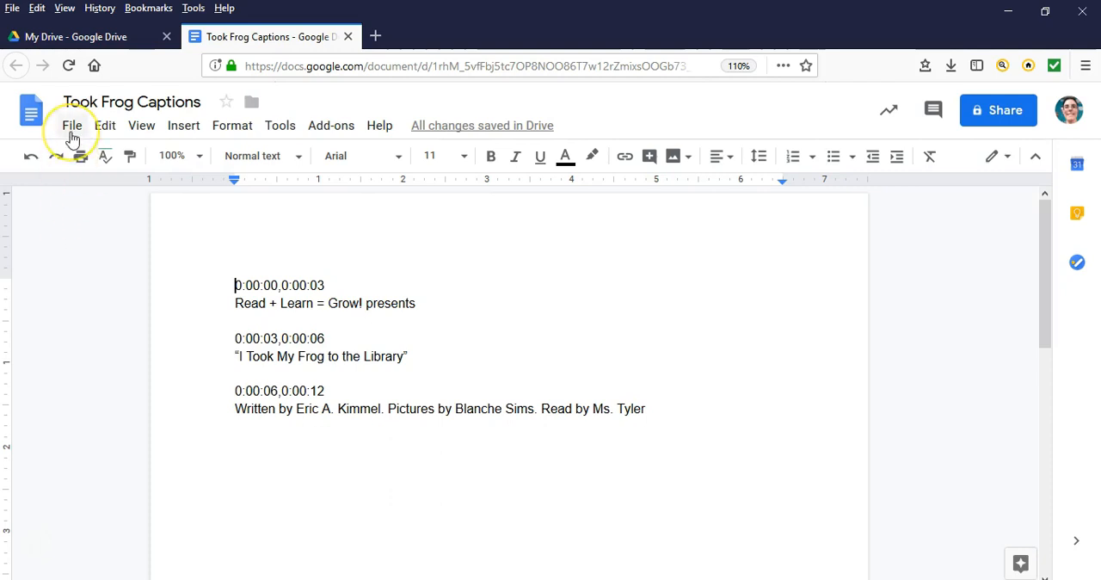
Download the Took Frog Captions document as Plain Text (.txt)
left_click(72, 124)
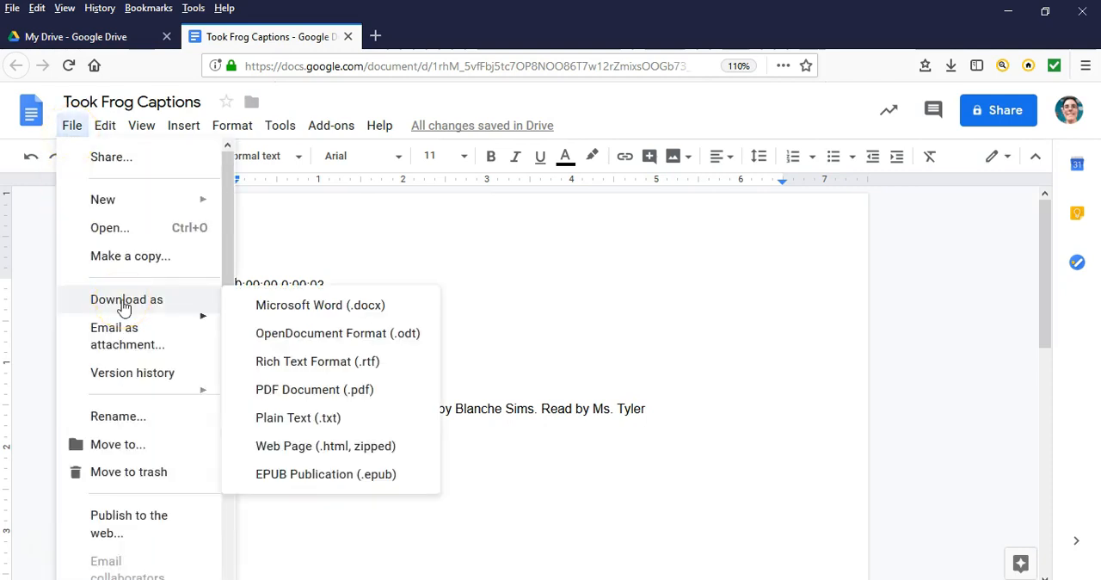
mouse_move(300, 417)
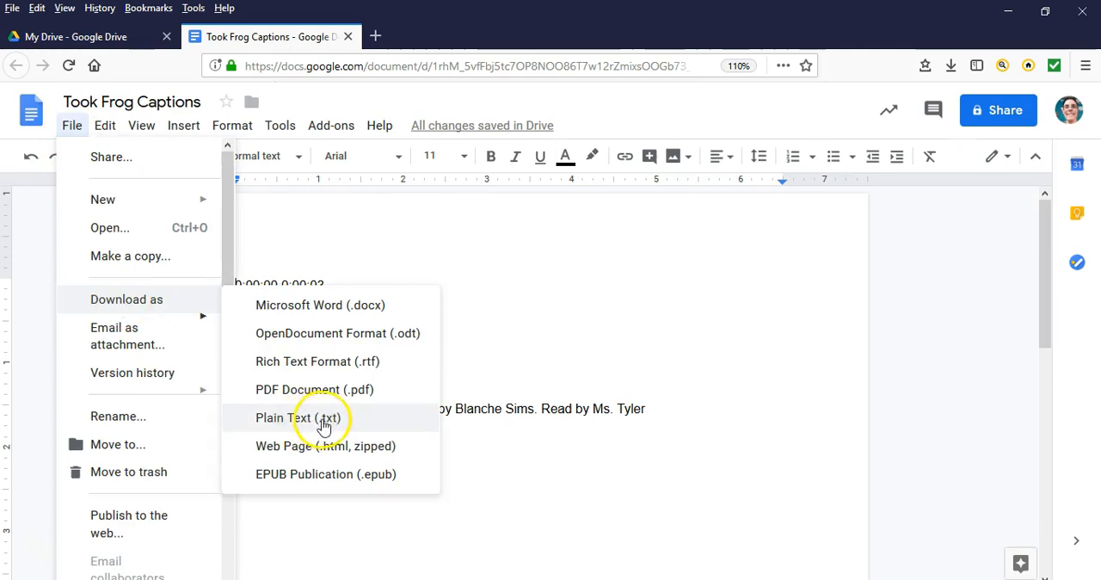
mouse_move(362, 420)
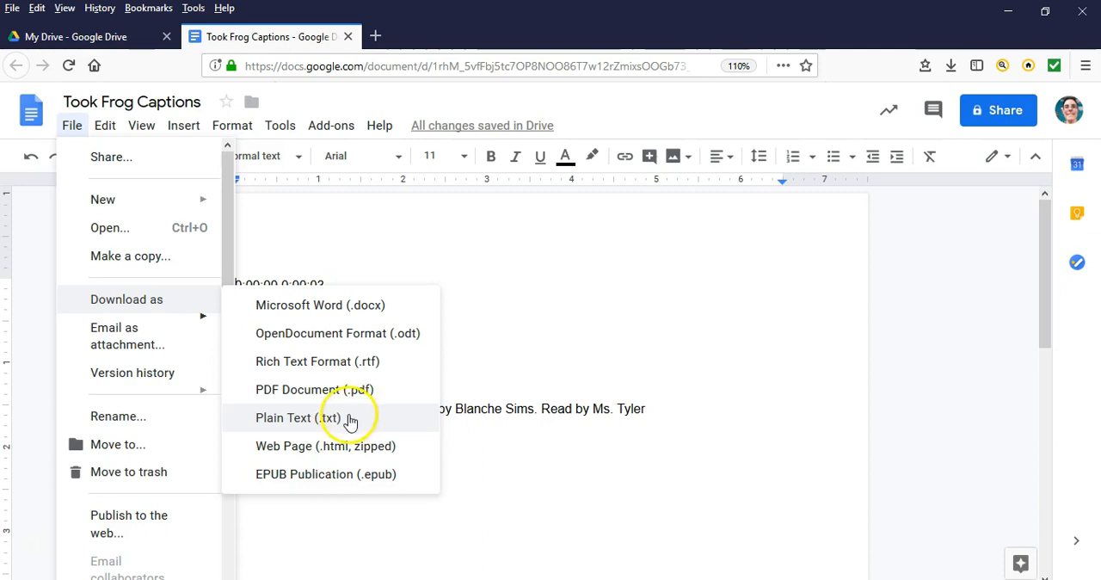
mouse_move(371, 423)
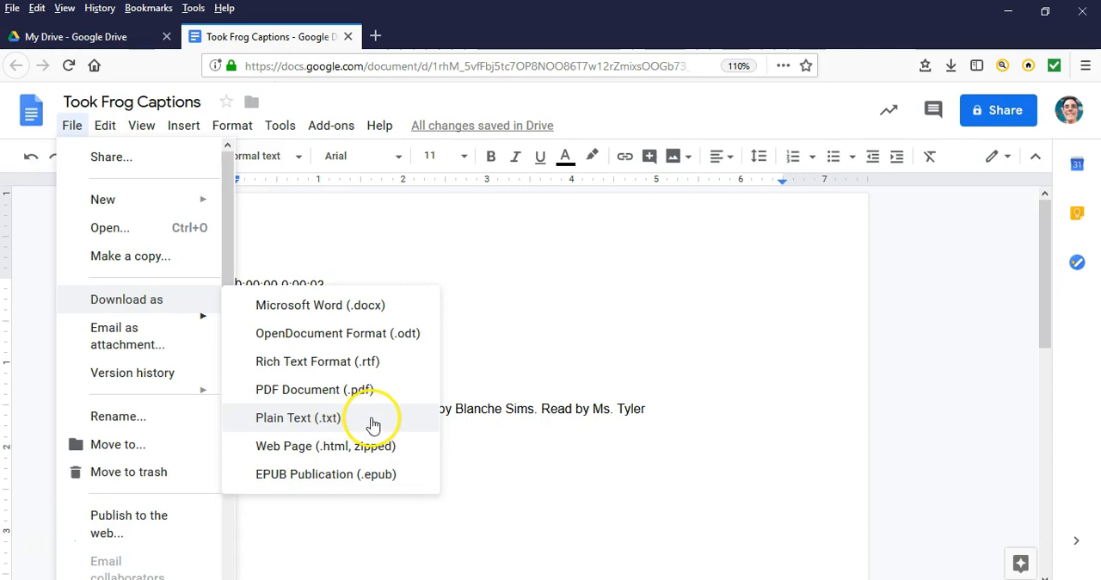
left_click(298, 416)
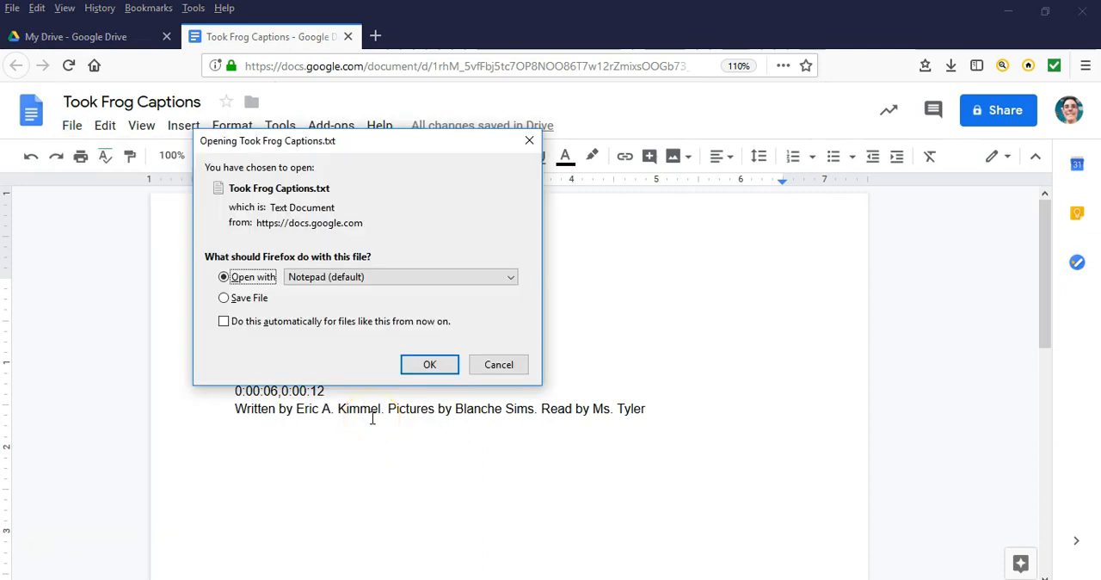
mouse_move(551, 249)
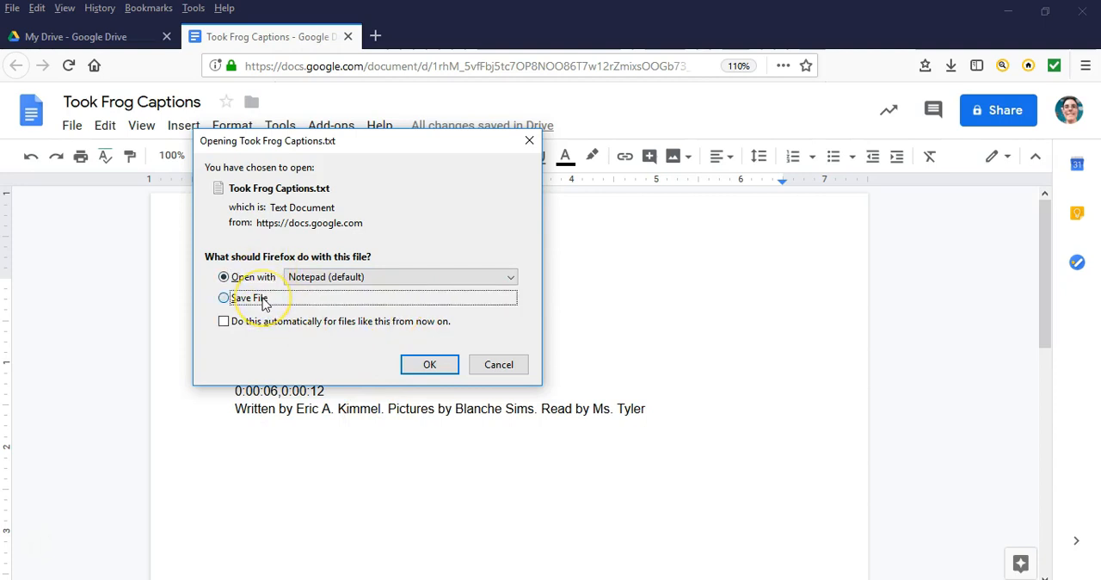
Choose Save File for Took Frog Captions.txt and confirm with OK
left_click(224, 298)
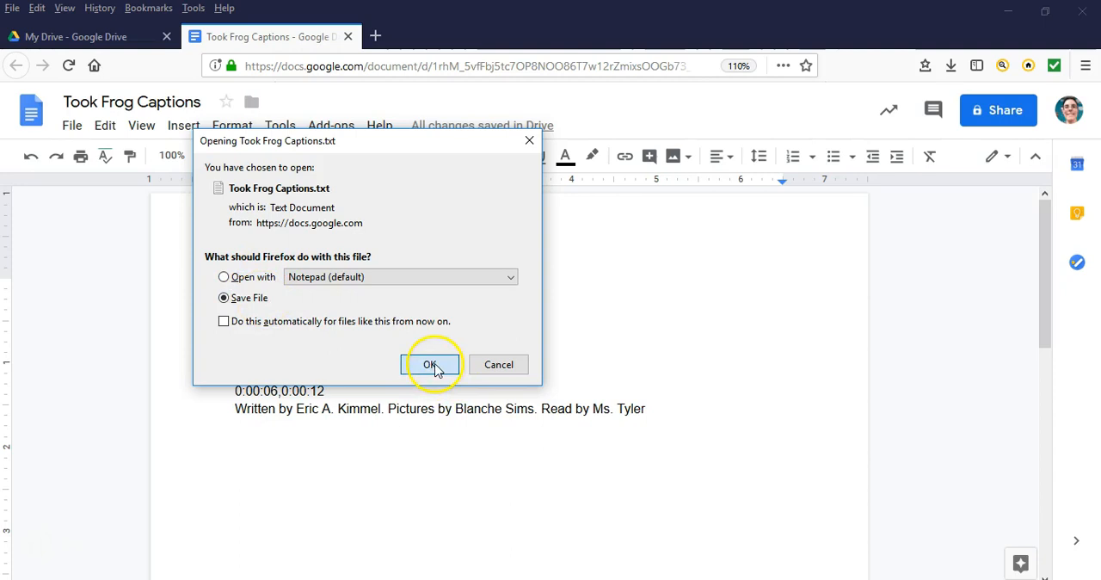
left_click(430, 365)
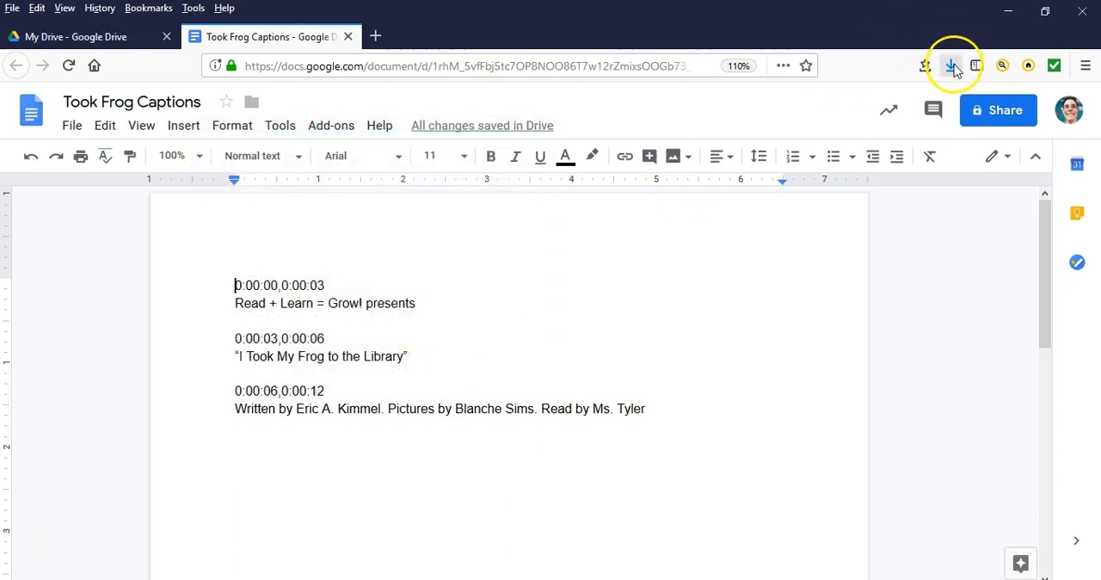
mouse_move(951, 65)
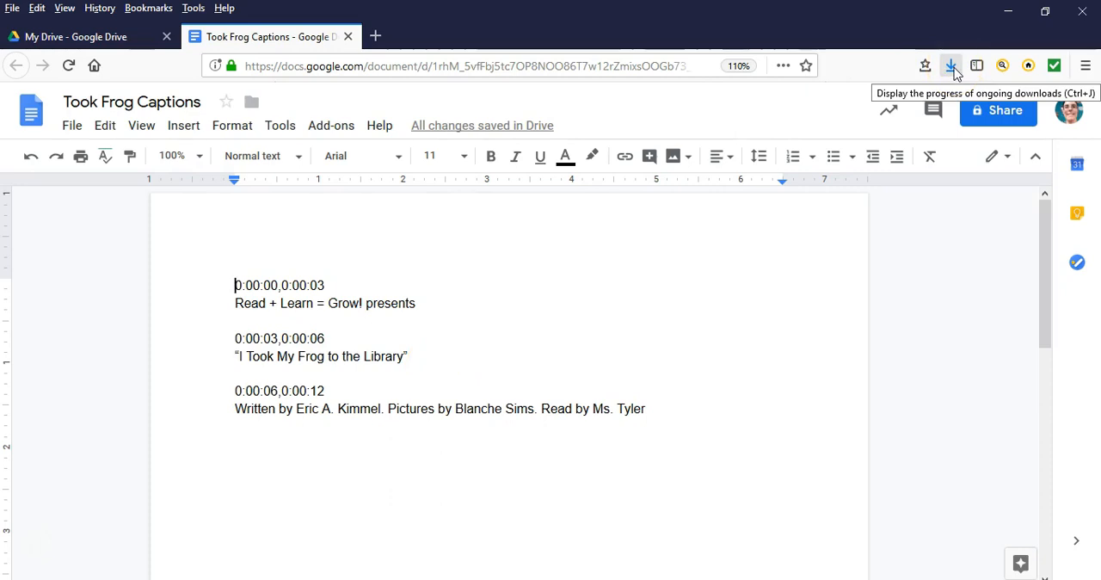
Check Took Frog Captions.txt finished in Firefox downloads, then return to the TookFrog.mp4 tab
left_click(950, 65)
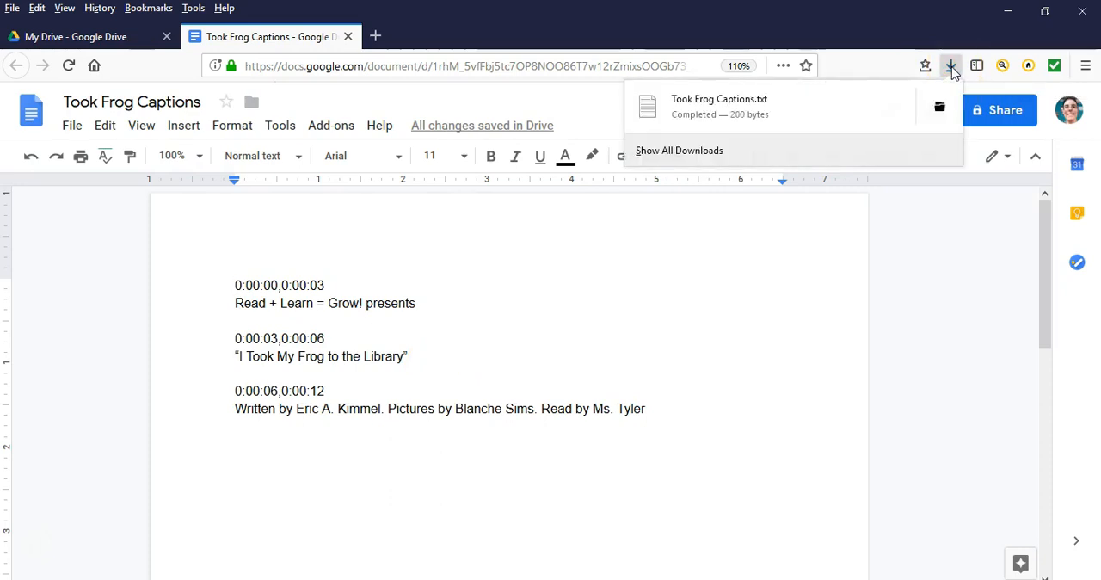
mouse_move(939, 107)
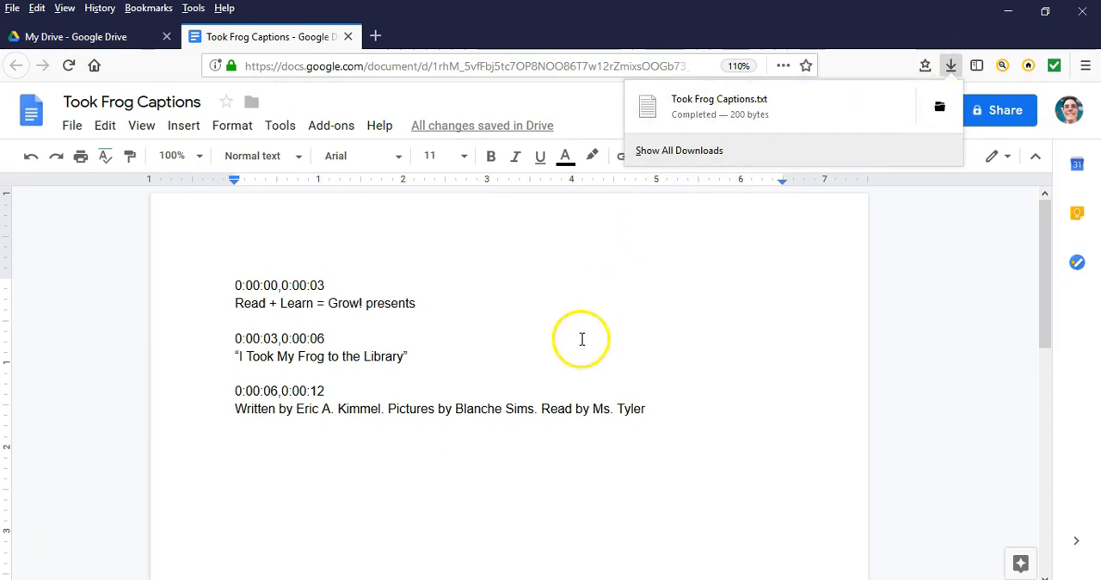
left_click(76, 36)
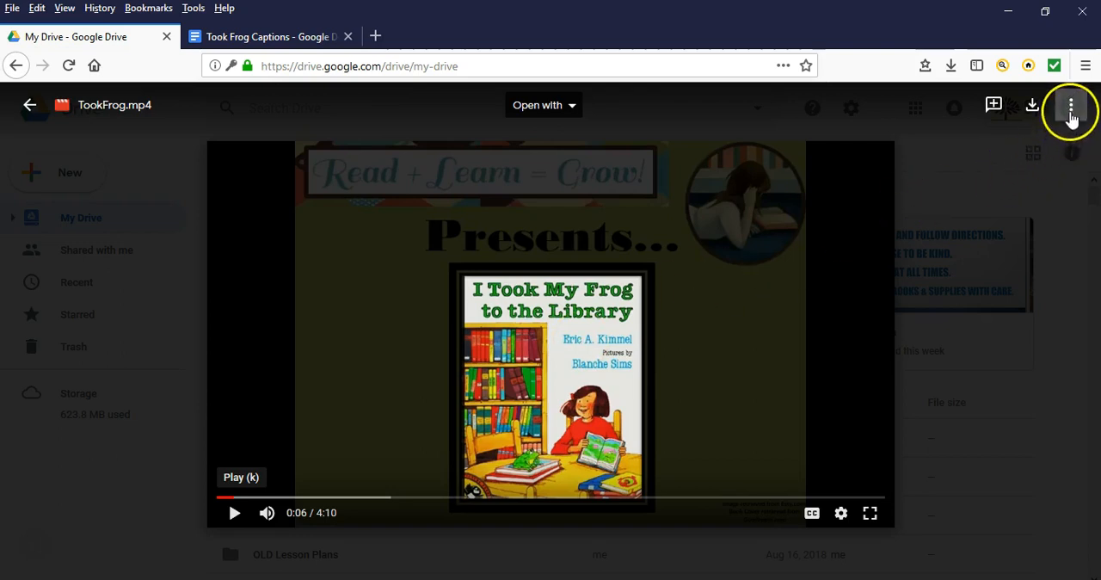
mouse_move(1071, 105)
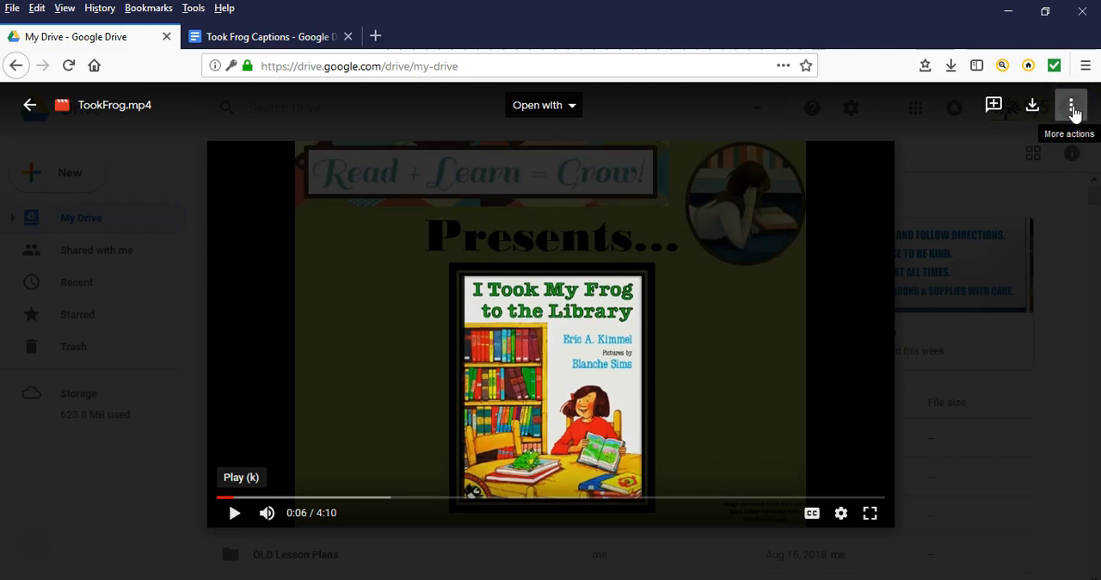
Choose Manage caption tracks for TookFrog.mp4 and allow pop-ups from drive.google.com
left_click(1071, 105)
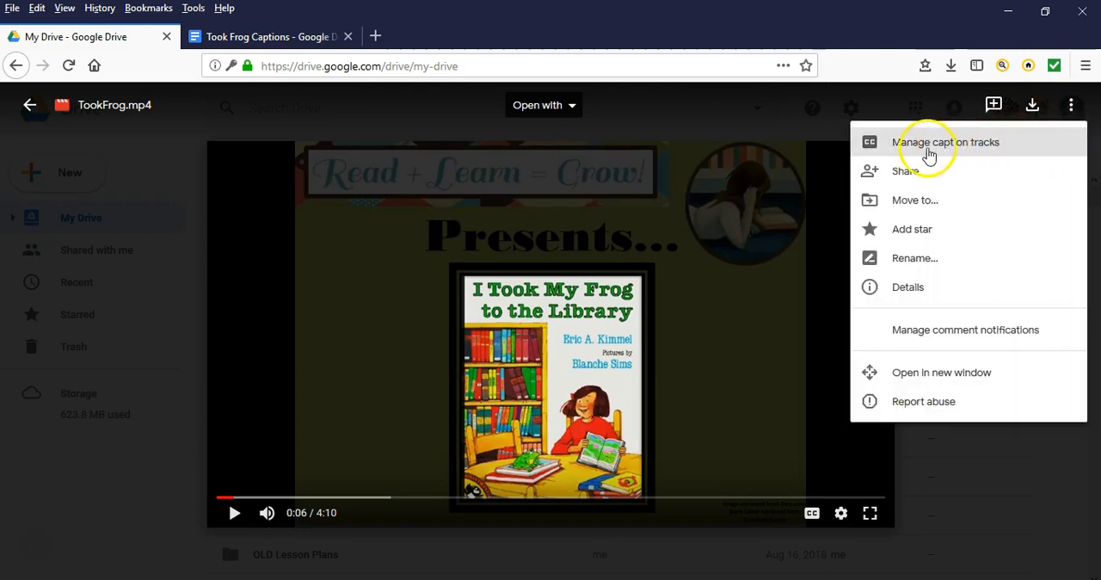
mouse_move(916, 148)
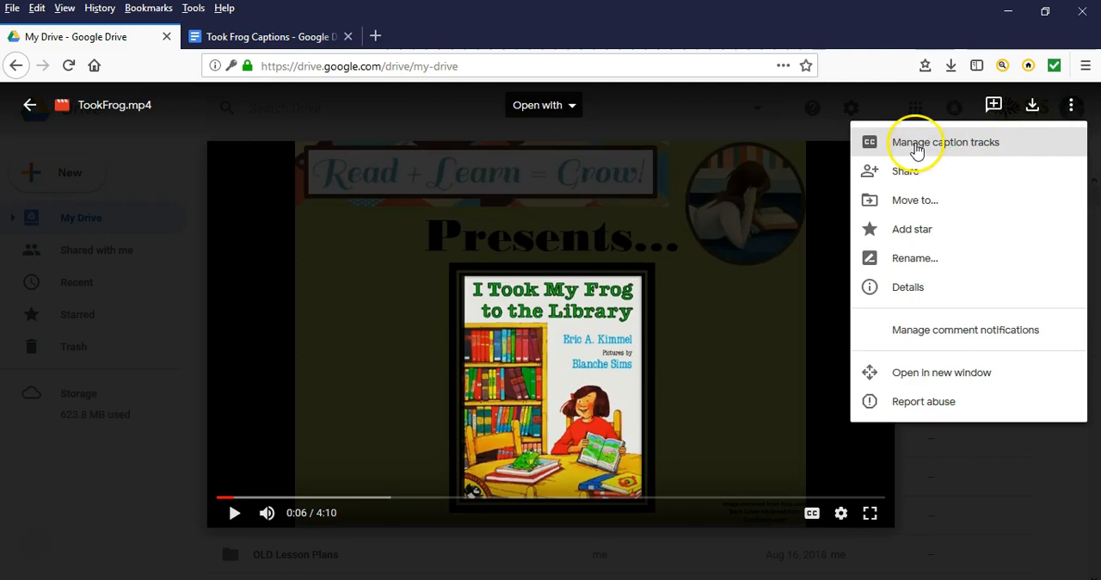
left_click(946, 141)
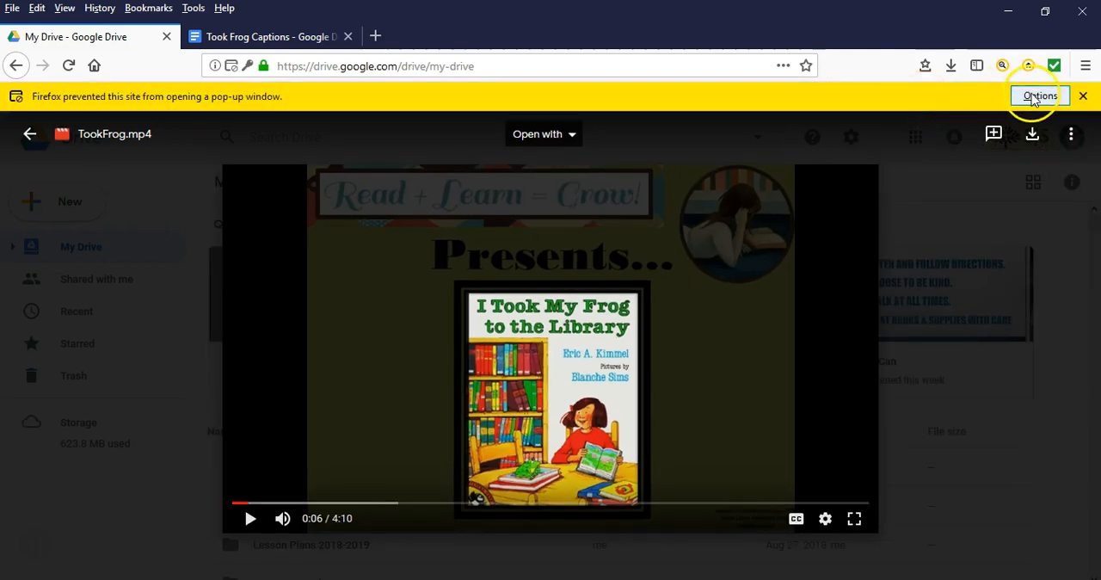
left_click(1039, 96)
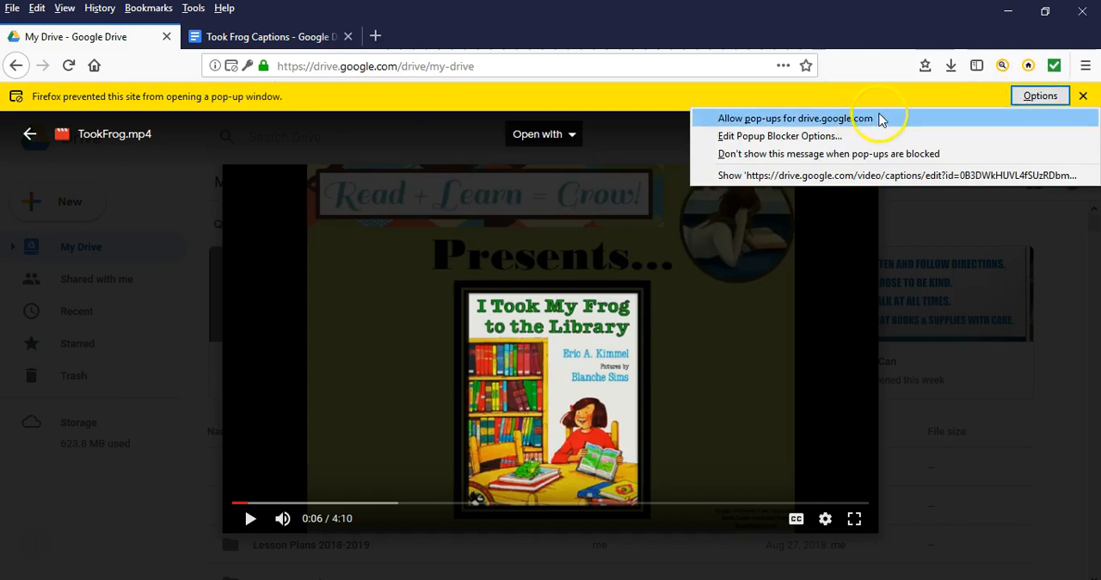
left_click(795, 118)
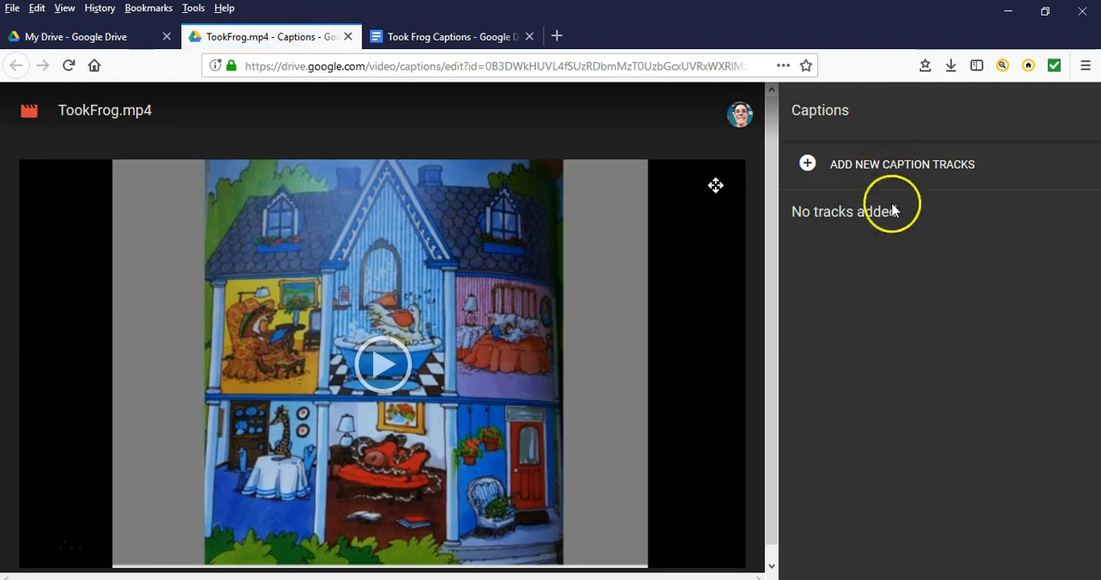
mouse_move(880, 251)
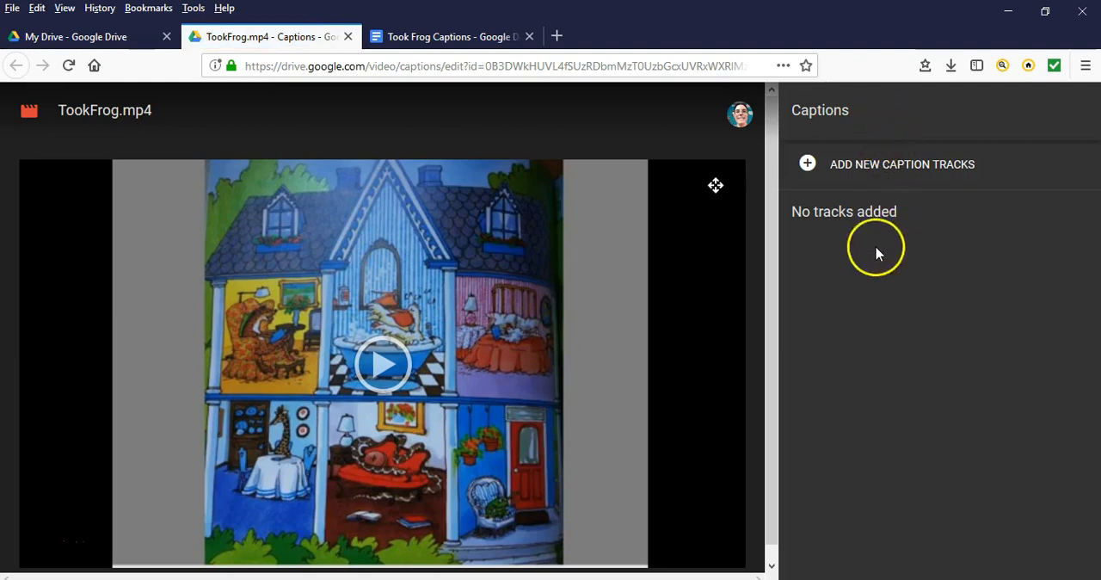
mouse_move(871, 168)
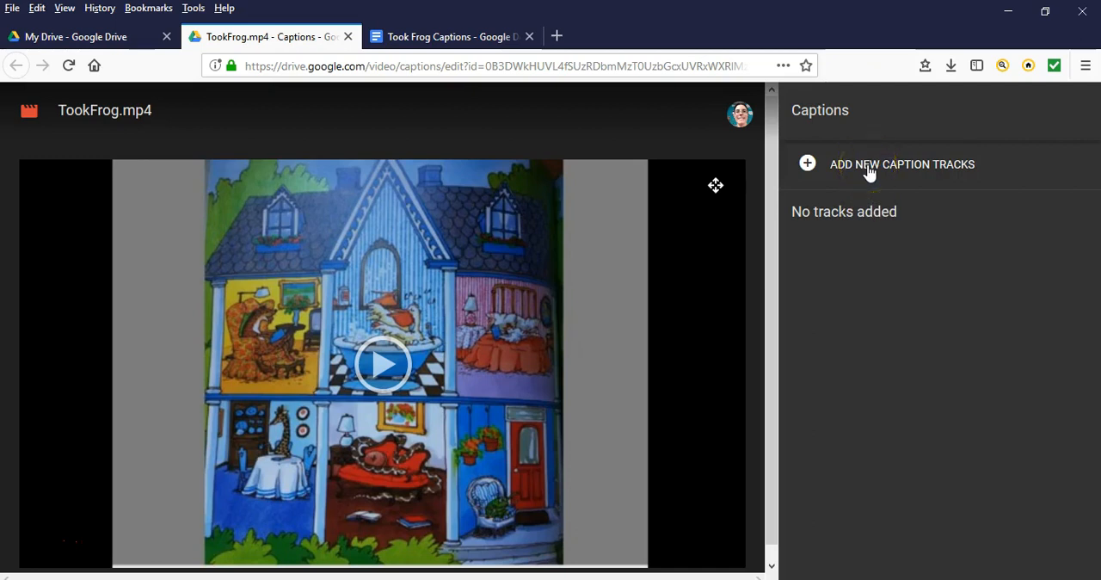
Add a new caption track by uploading Took Frog Captions.txt from the computer
left_click(902, 165)
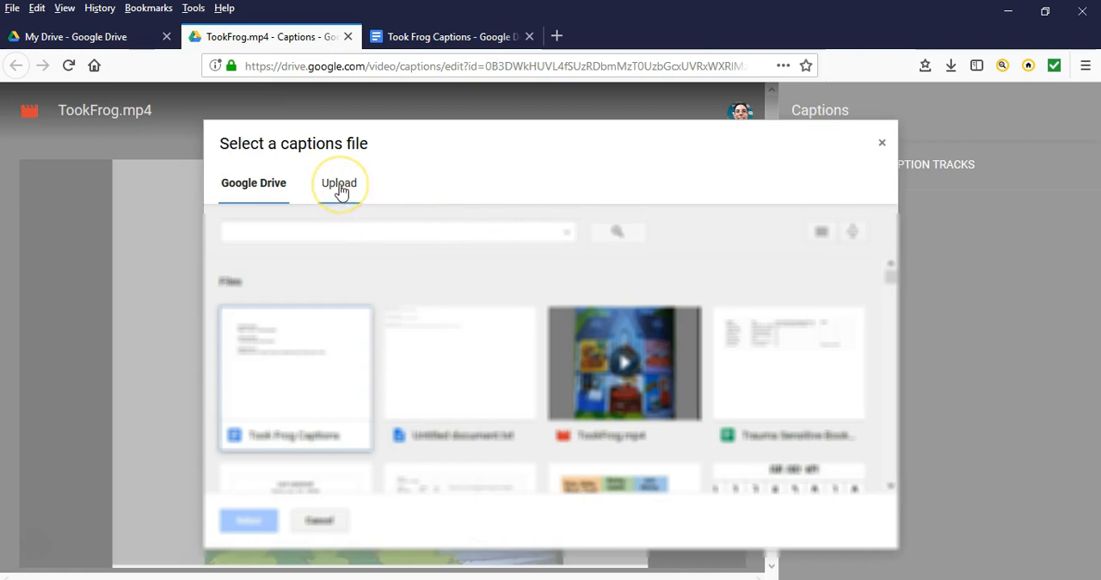
left_click(337, 182)
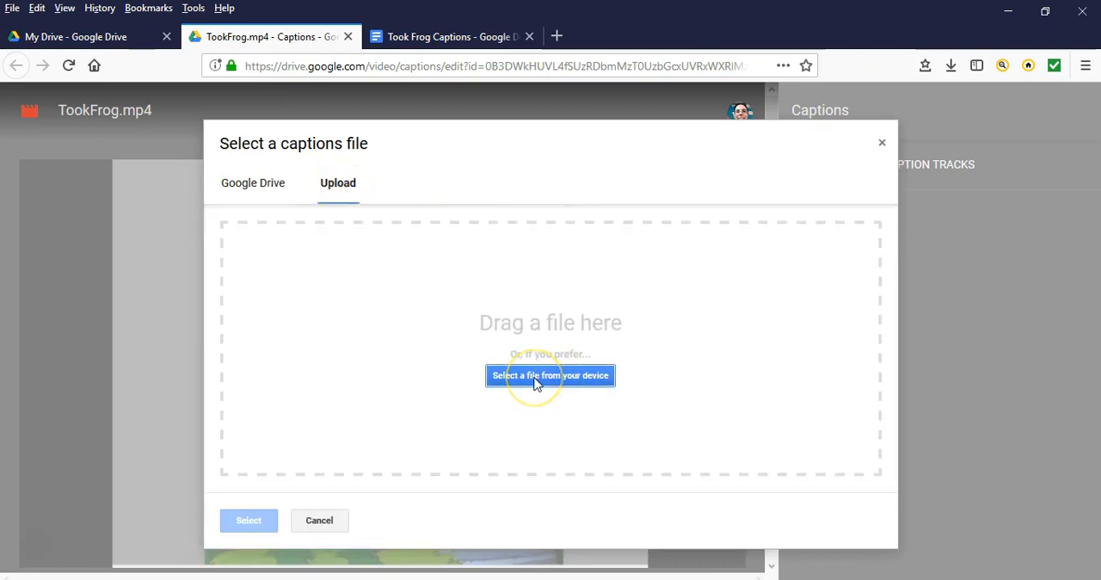
left_click(551, 375)
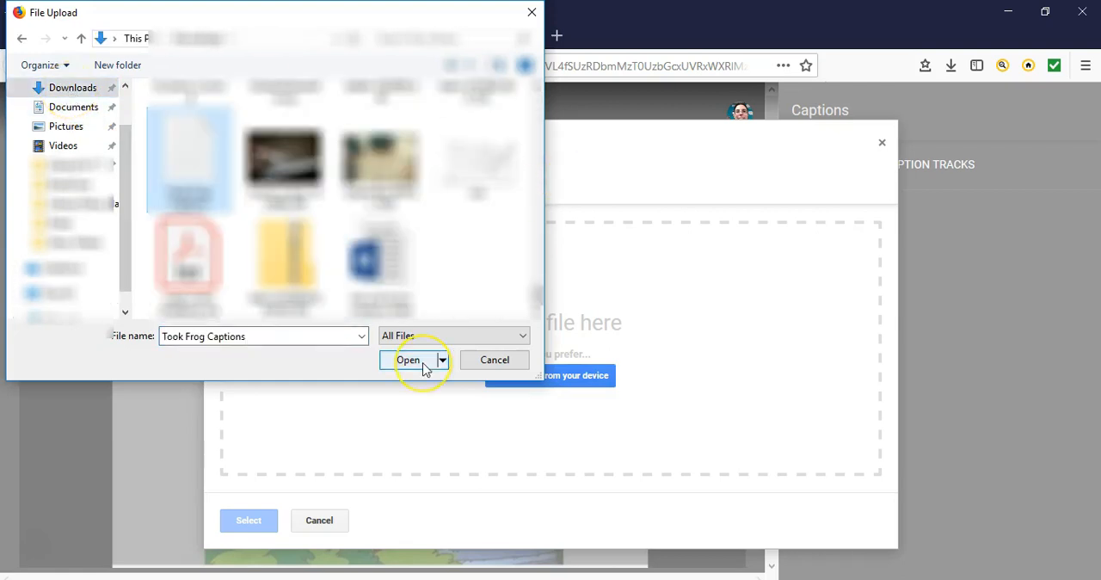
left_click(408, 360)
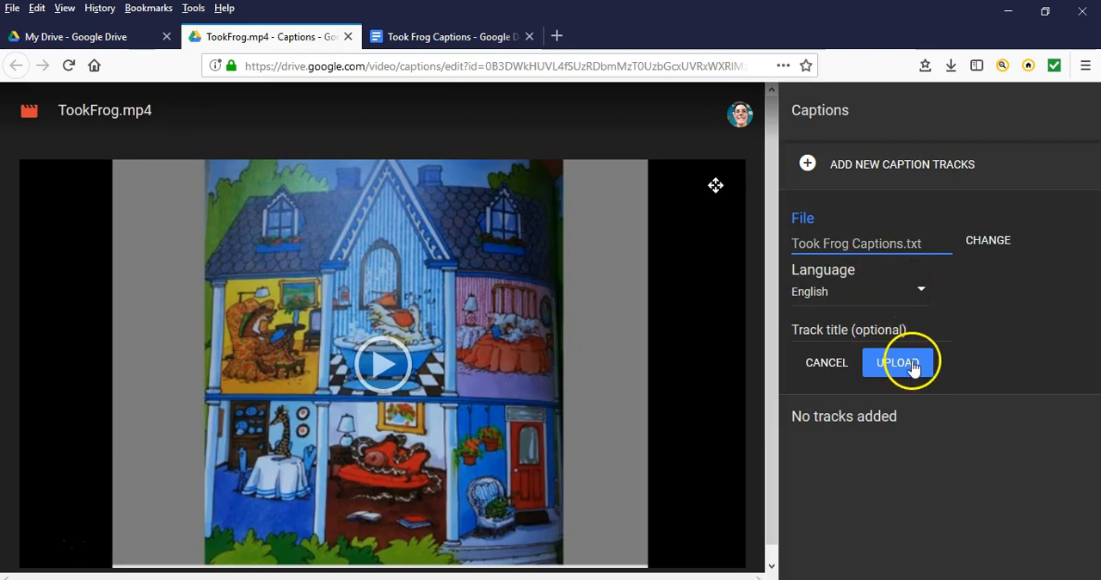
Upload the English caption track and play TookFrog.mp4 to preview the captions
left_click(899, 361)
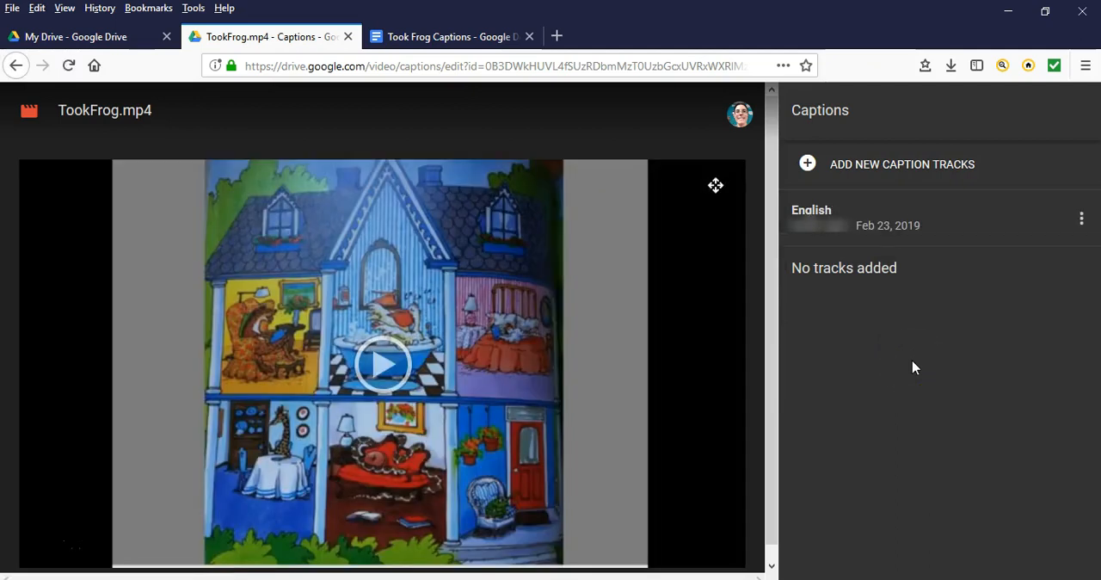
mouse_move(382, 365)
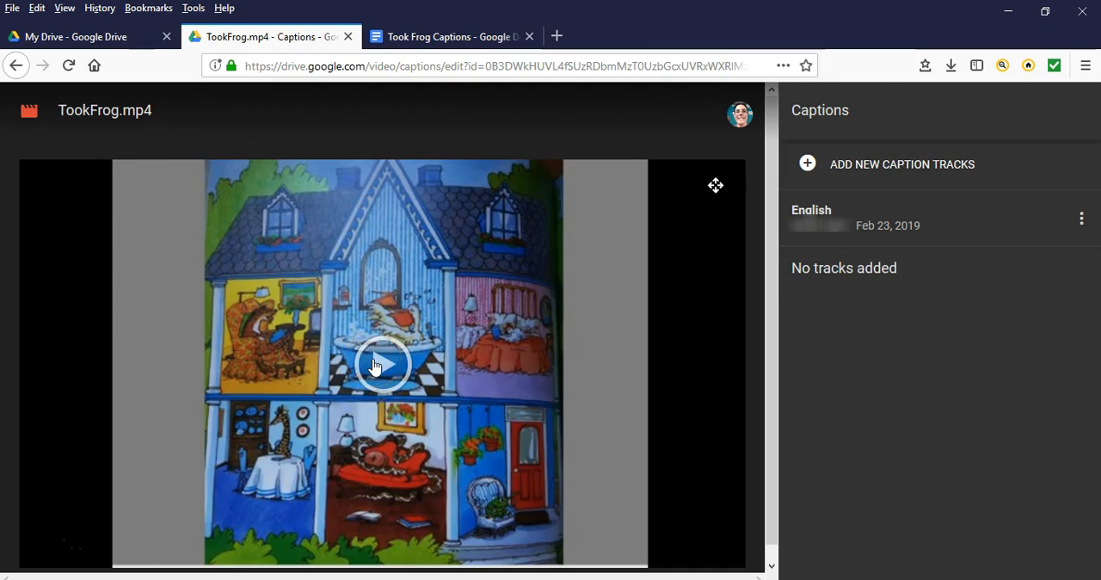
left_click(382, 363)
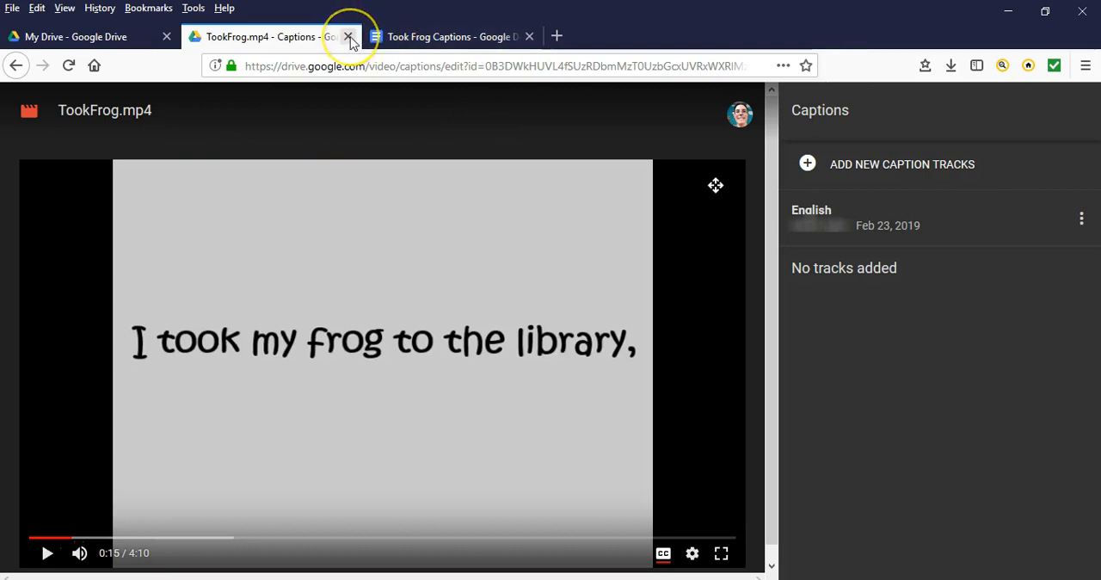
mouse_move(348, 36)
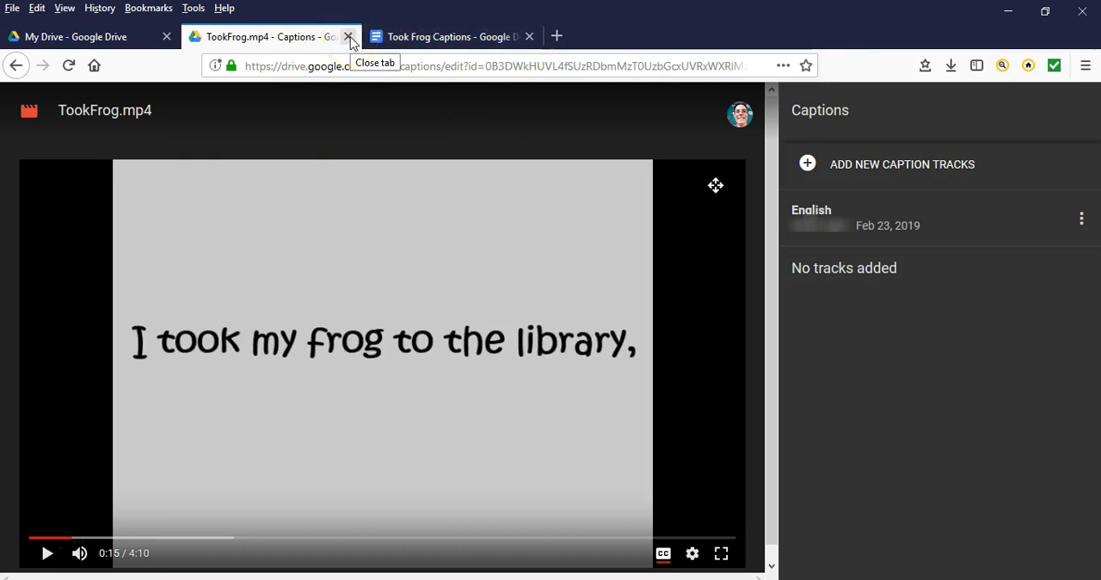
Close the caption editor and Docs tabs, go back to My Drive, and reopen TookFrog.mp4 with captions
left_click(347, 36)
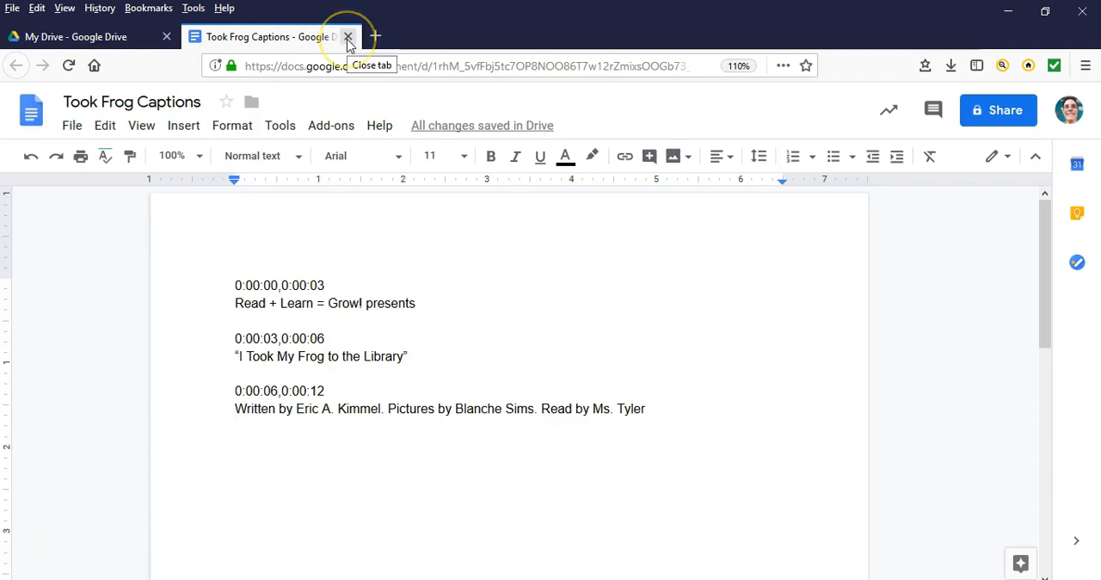
left_click(347, 36)
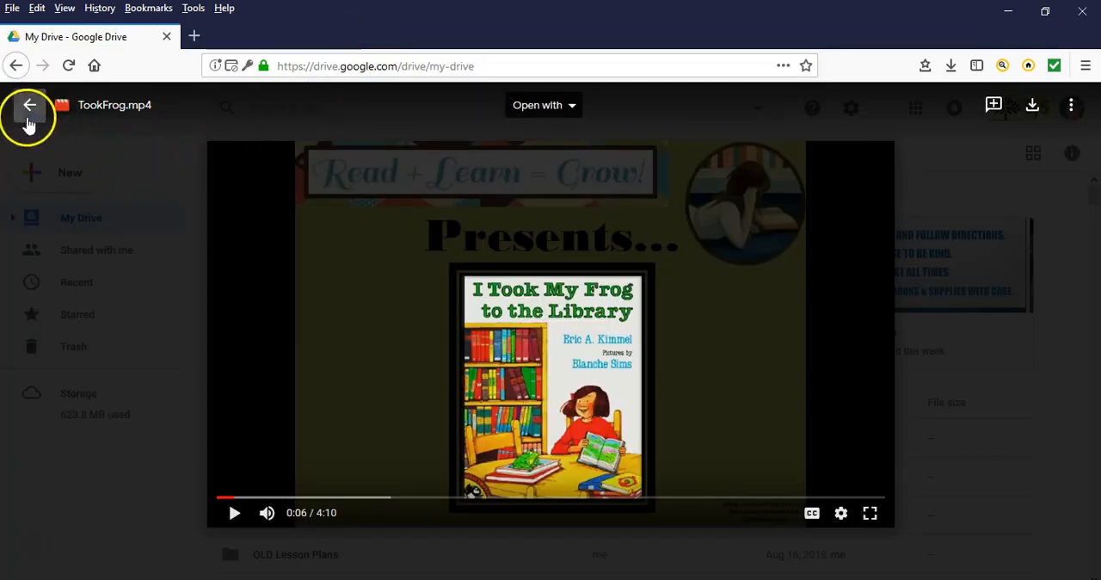
left_click(29, 105)
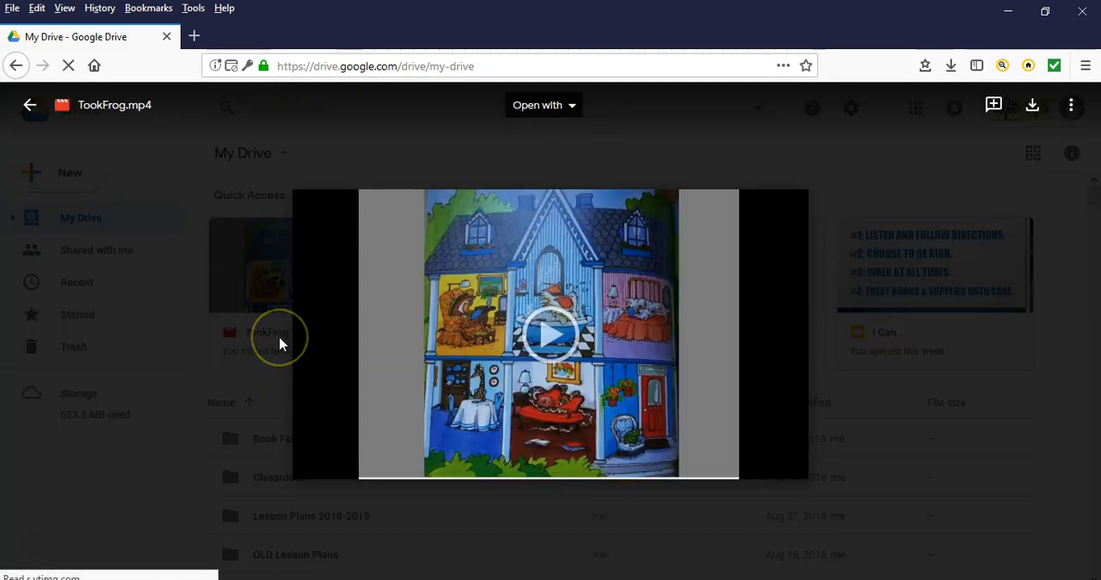
left_click(551, 334)
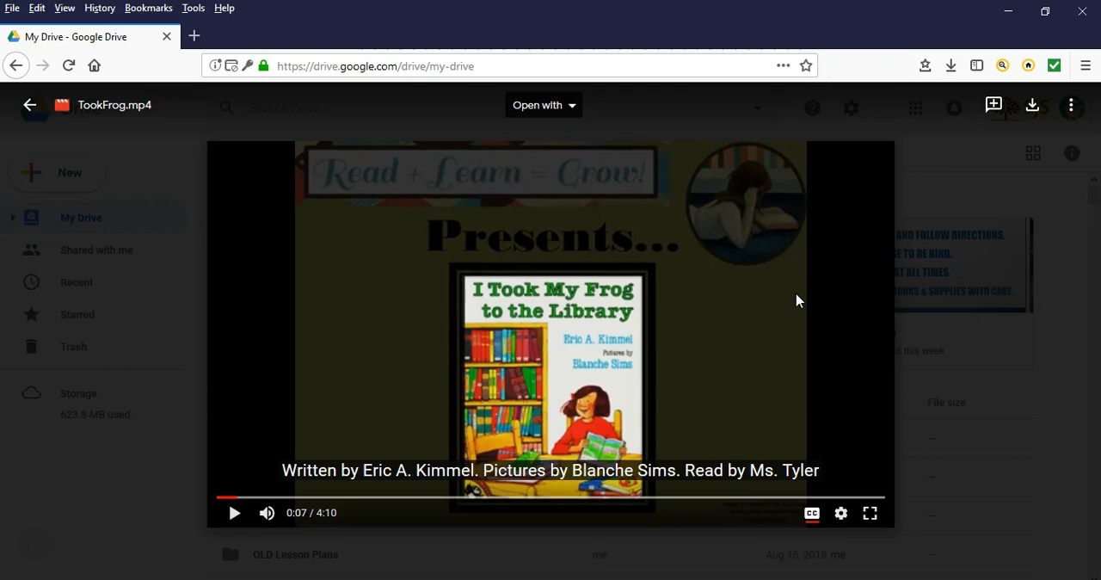
mouse_move(234, 513)
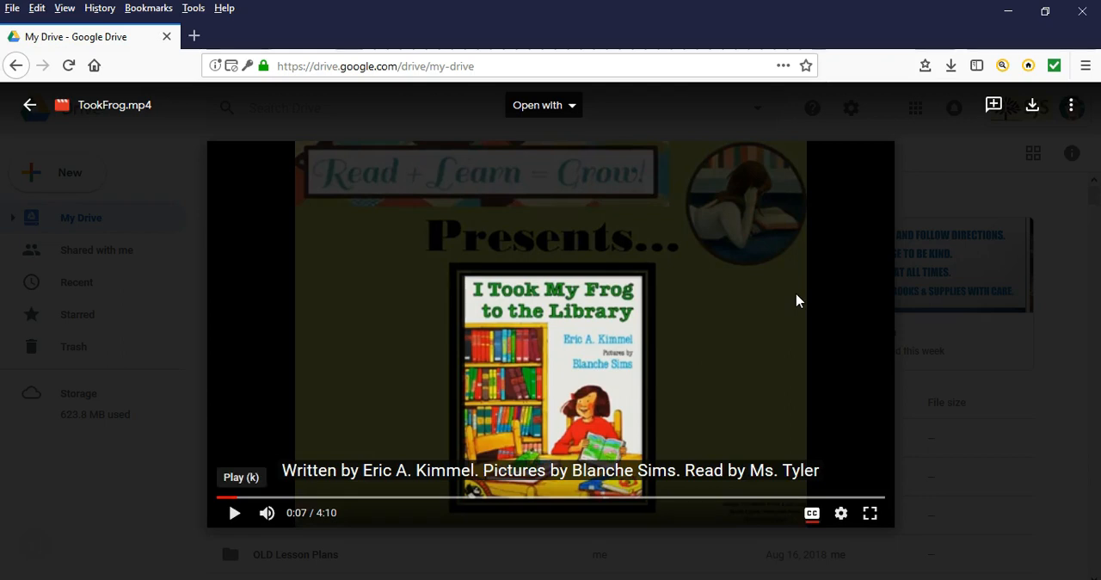